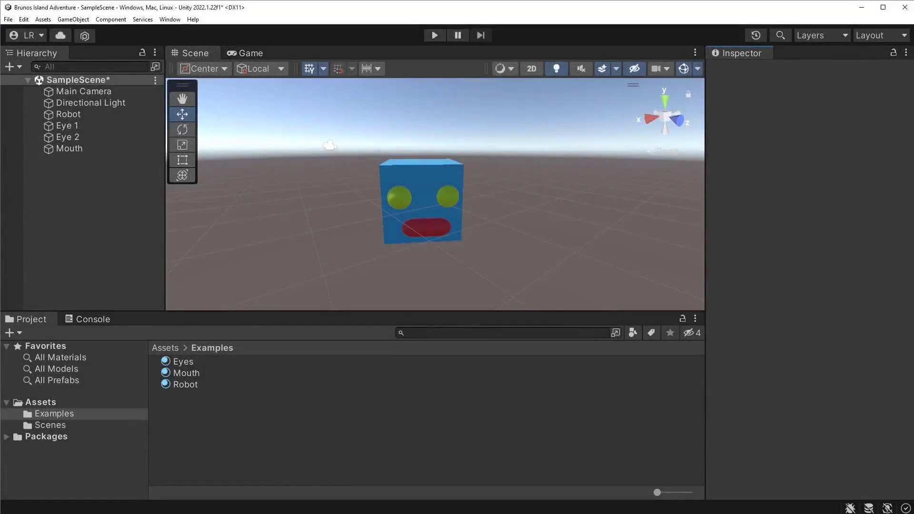
mouse_move(688, 511)
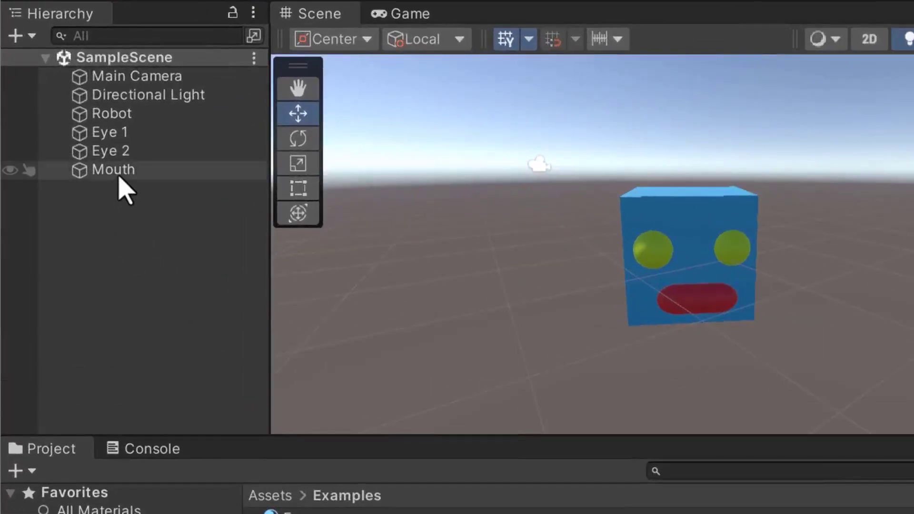
- Parent Mouth under the Robot cube in the Hierarchy
click(113, 169)
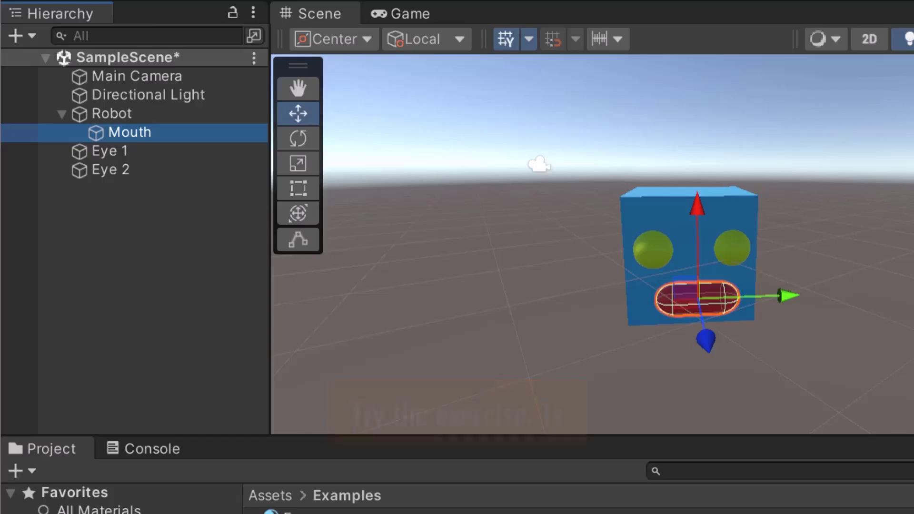
mouse_move(221, 323)
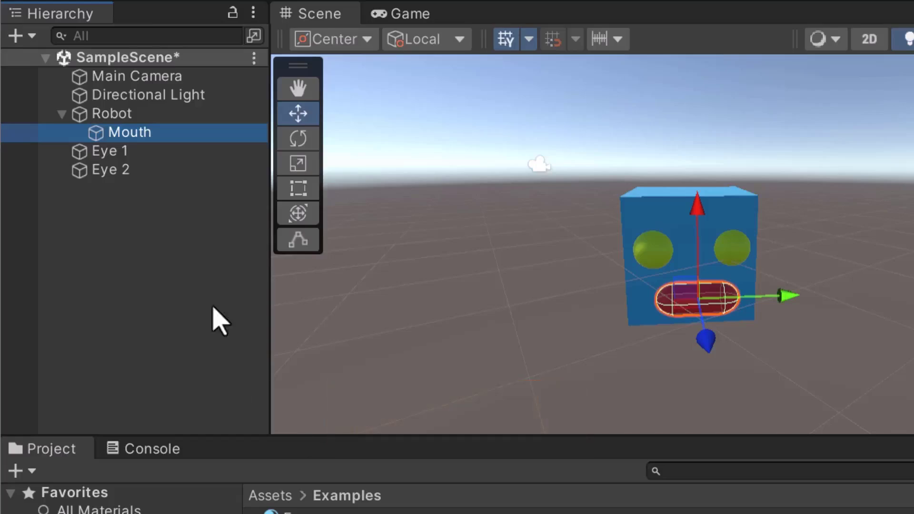
- Drag Eye 1 and Eye 2 onto Robot in the Hierarchy
click(109, 151)
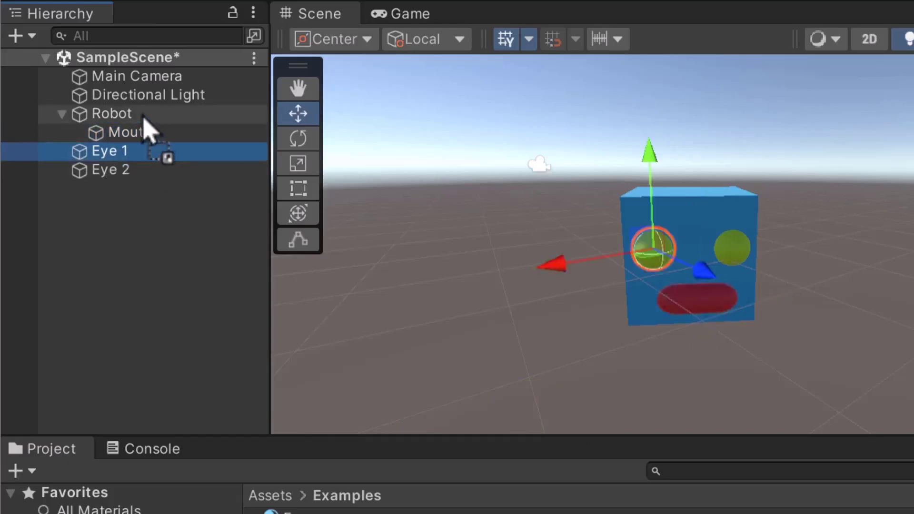
click(110, 170)
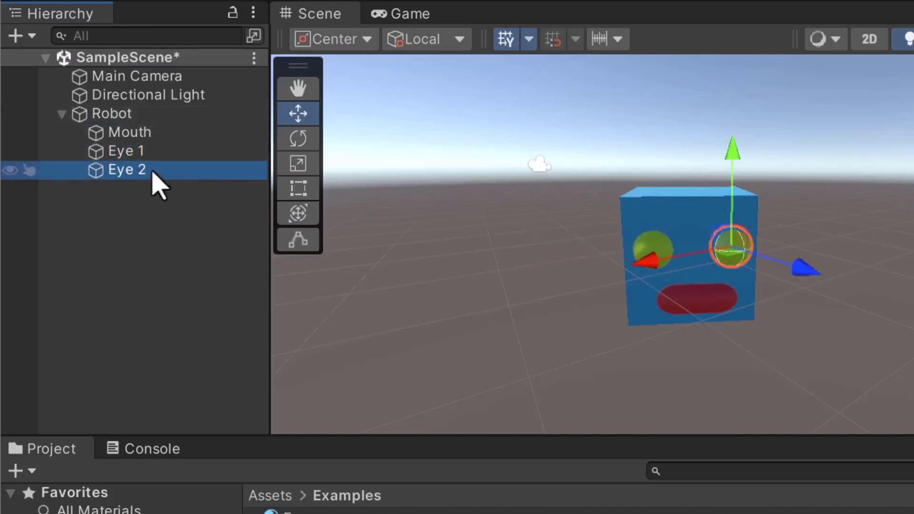
click(154, 242)
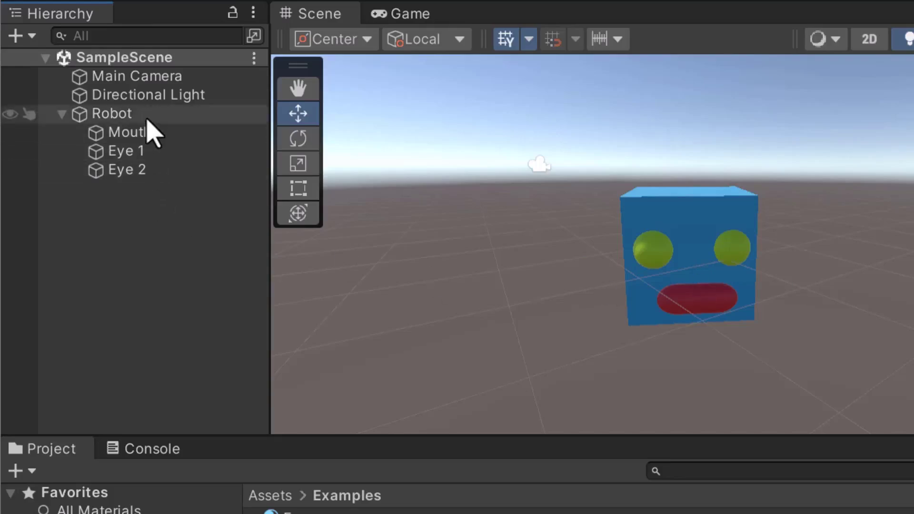
- Drag Robot up and sideways with the Move tool handles, carrying its face parts
click(110, 113)
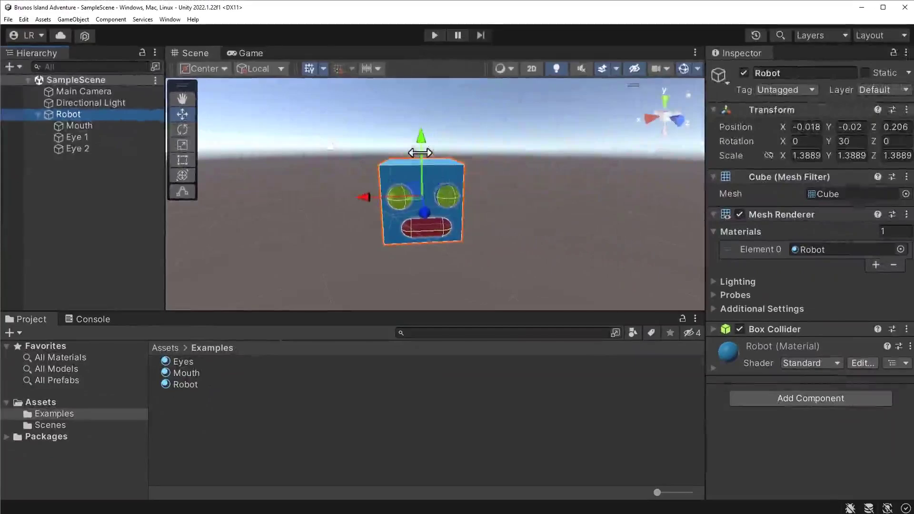
drag(420, 137, 421, 123)
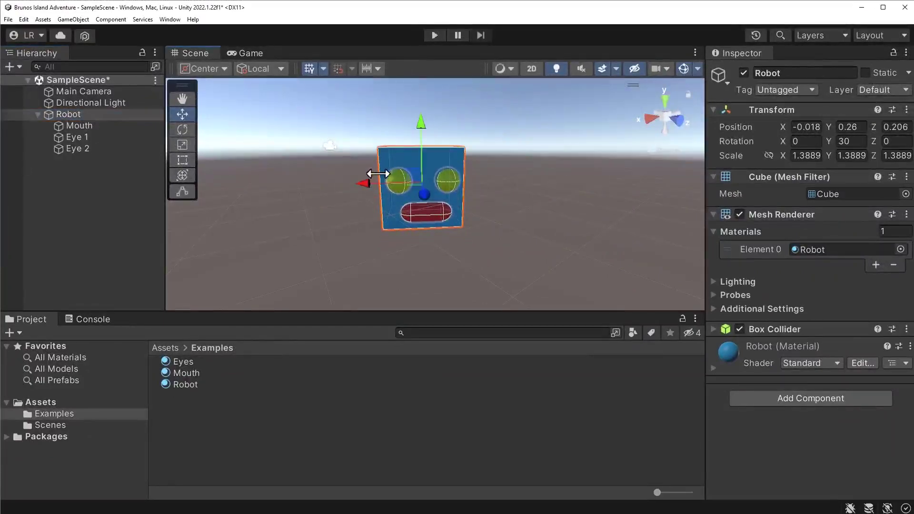
drag(364, 185, 382, 206)
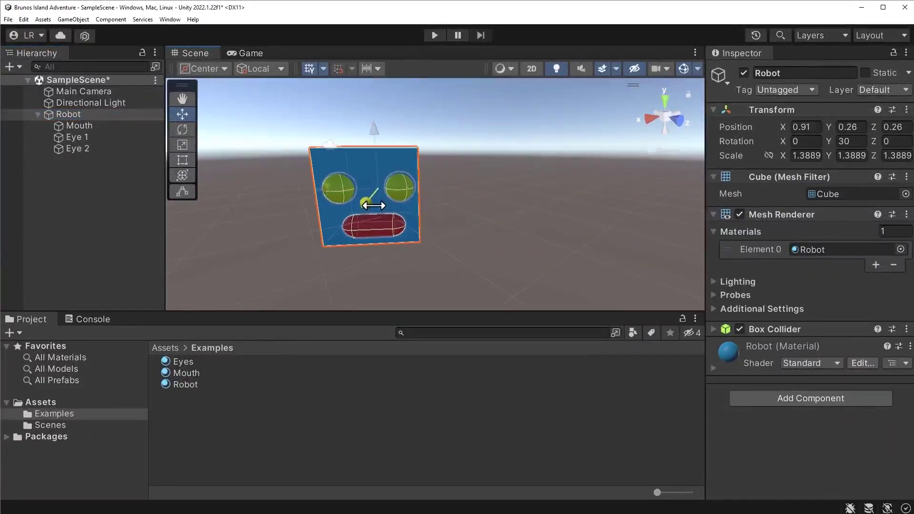
drag(373, 205, 431, 203)
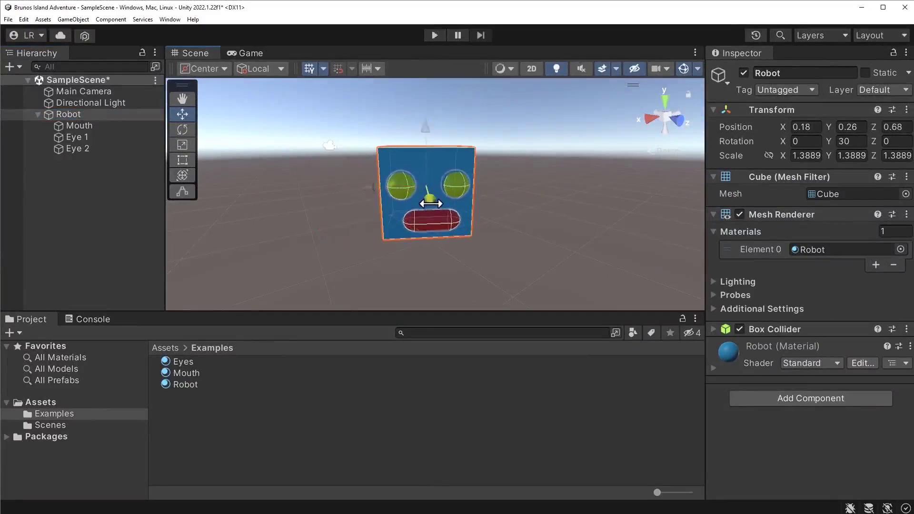
drag(426, 202, 397, 210)
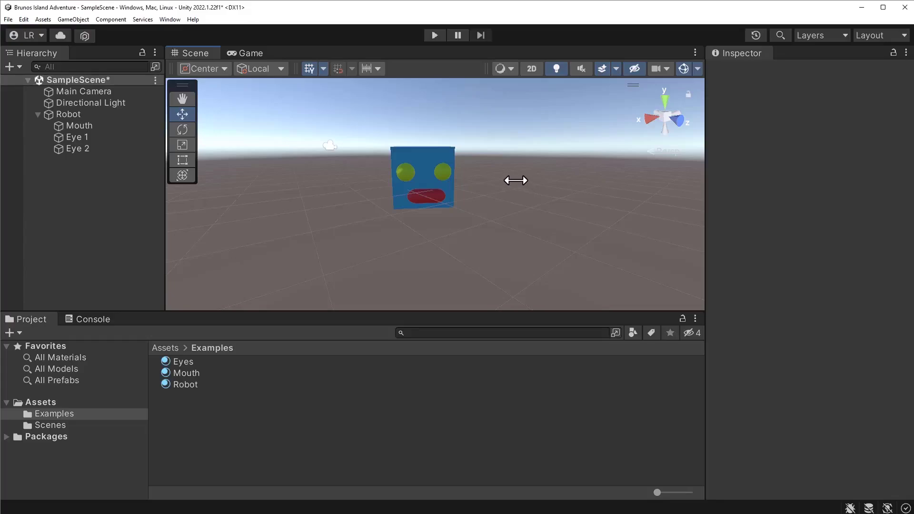
mouse_move(515, 178)
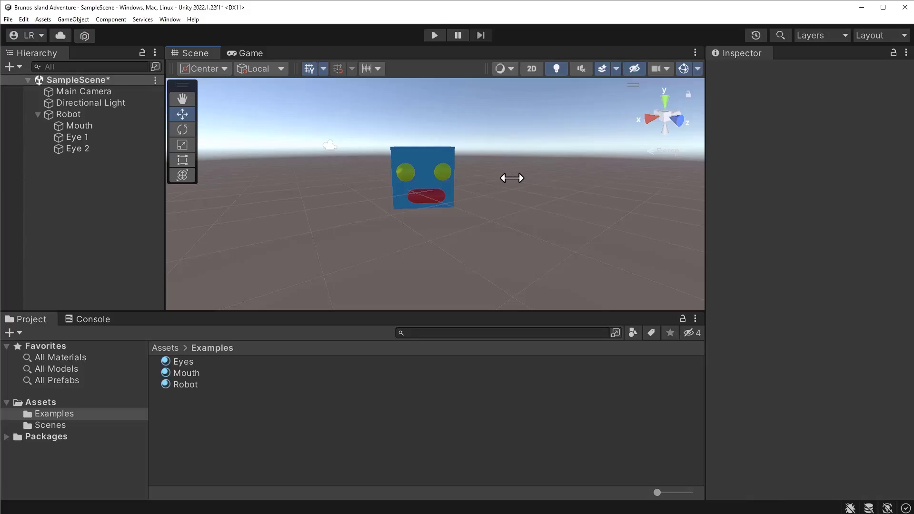
mouse_move(497, 175)
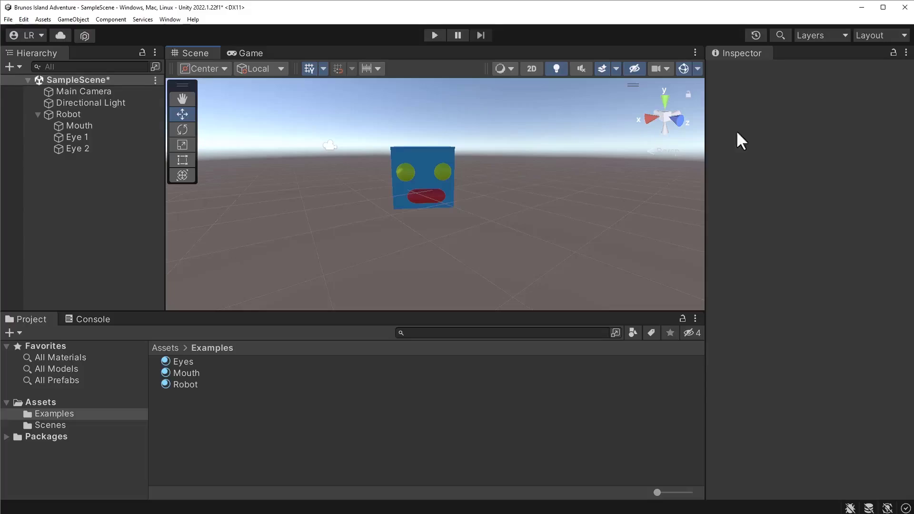
- Reset Robot's Transform from the Inspector header's context menu
click(69, 114)
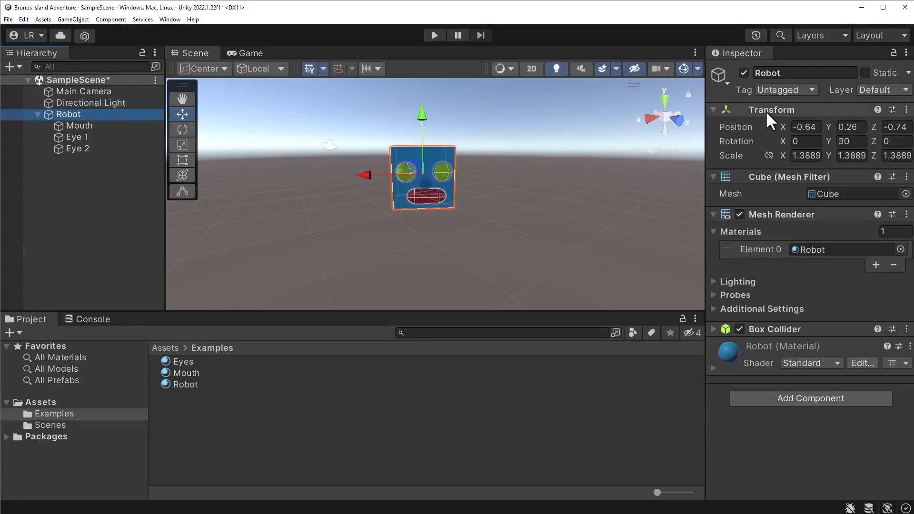
right_click(771, 109)
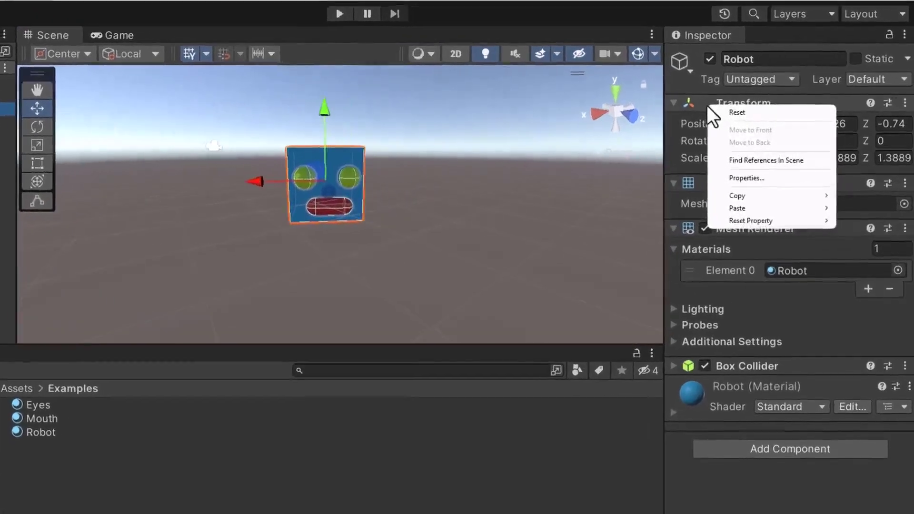
mouse_move(752, 112)
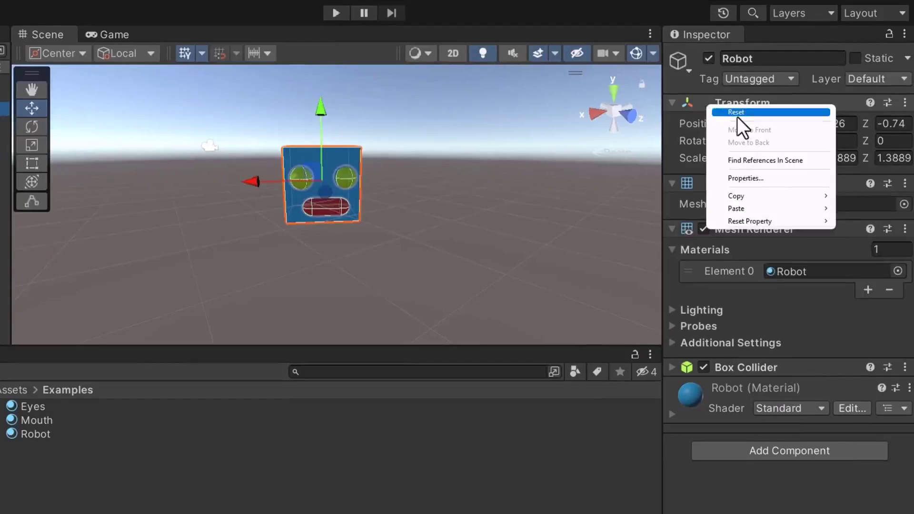
click(735, 111)
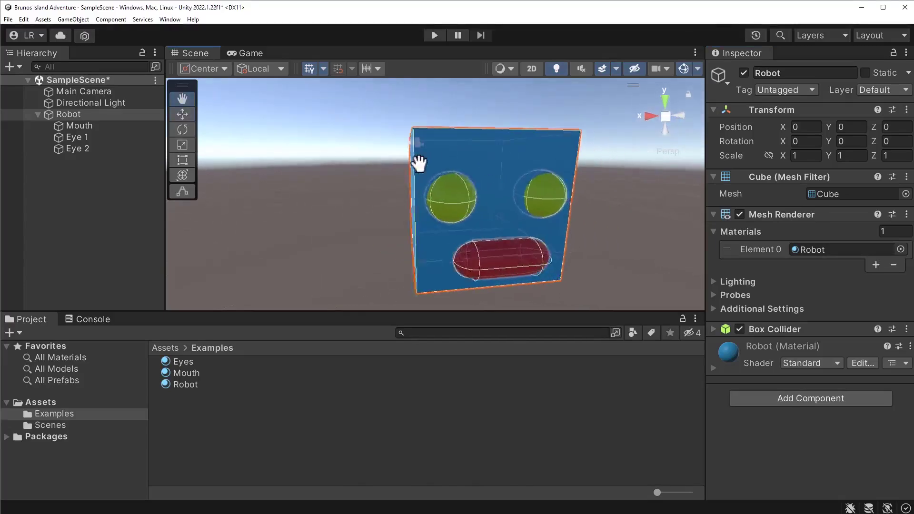
drag(417, 164, 477, 178)
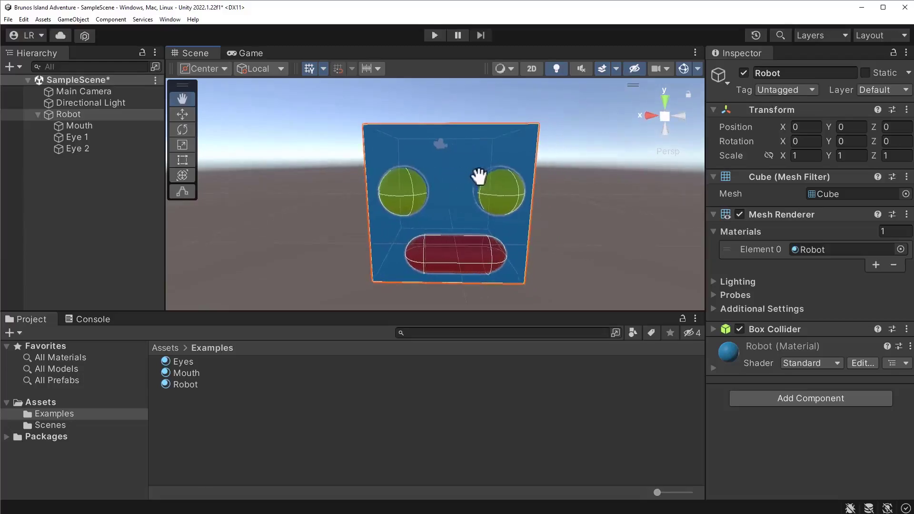
drag(477, 174, 392, 228)
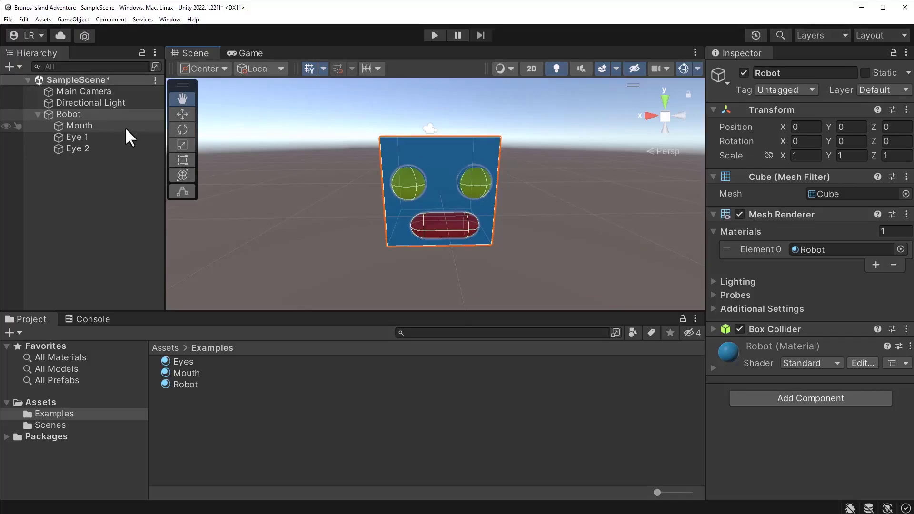
- Enter 1 as the Mouth's Position X in the Inspector
click(77, 125)
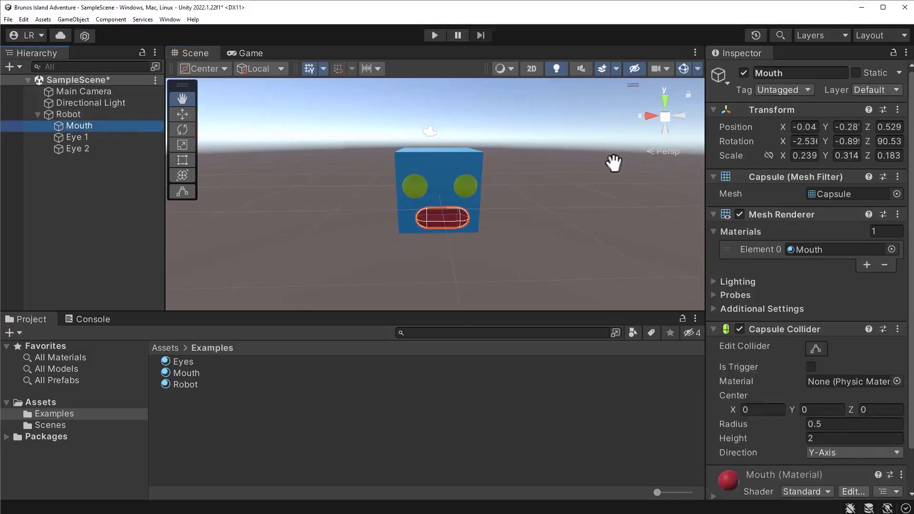
text(1)
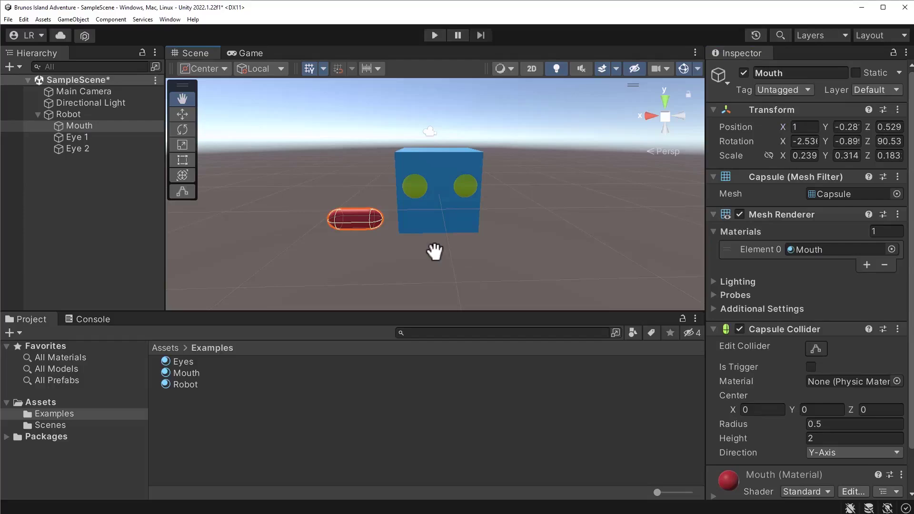
mouse_move(517, 220)
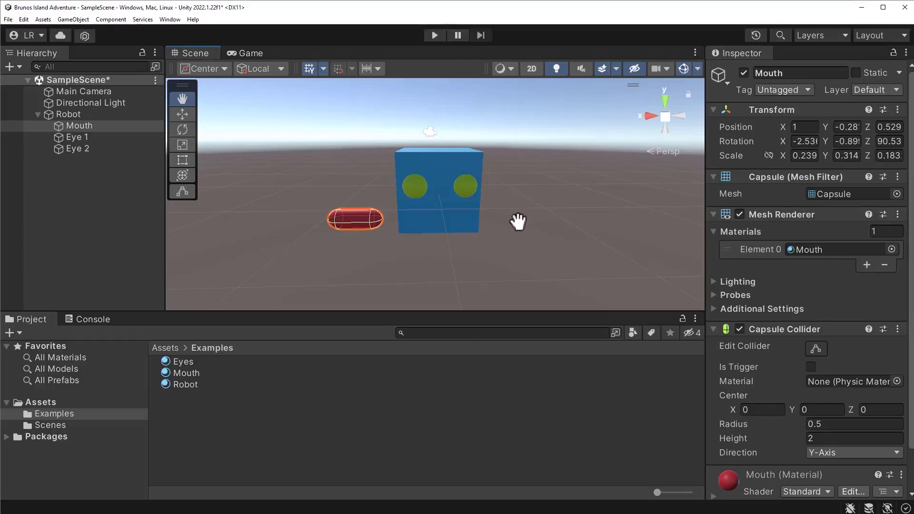
mouse_move(512, 218)
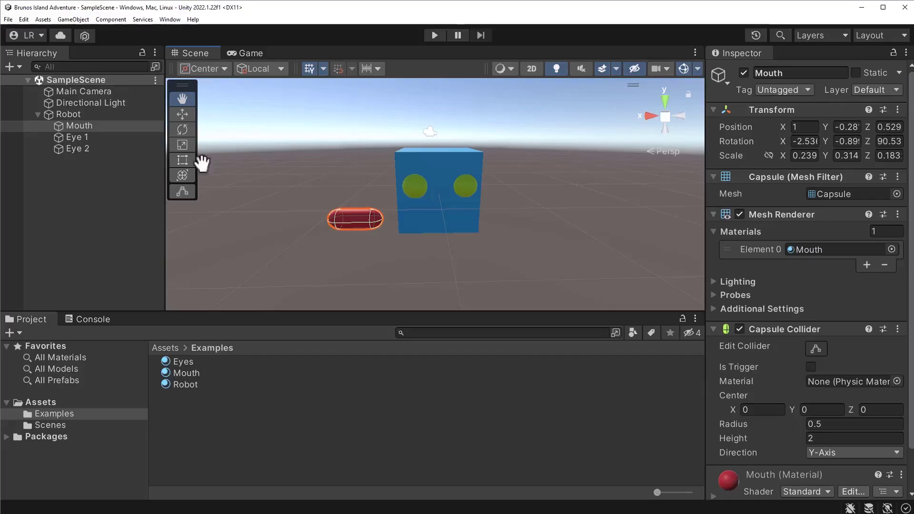
- Enter 1 as the Robot's Position X in the Inspector
click(68, 114)
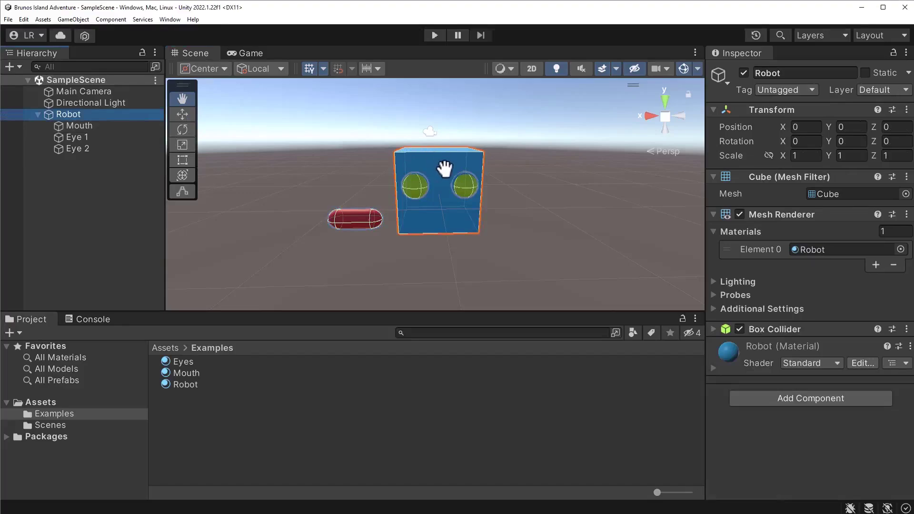
mouse_move(828, 140)
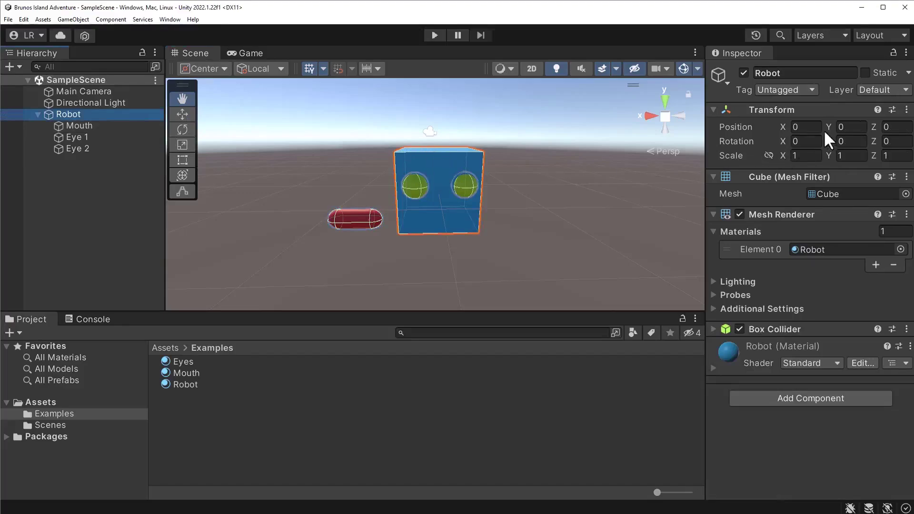
click(804, 126)
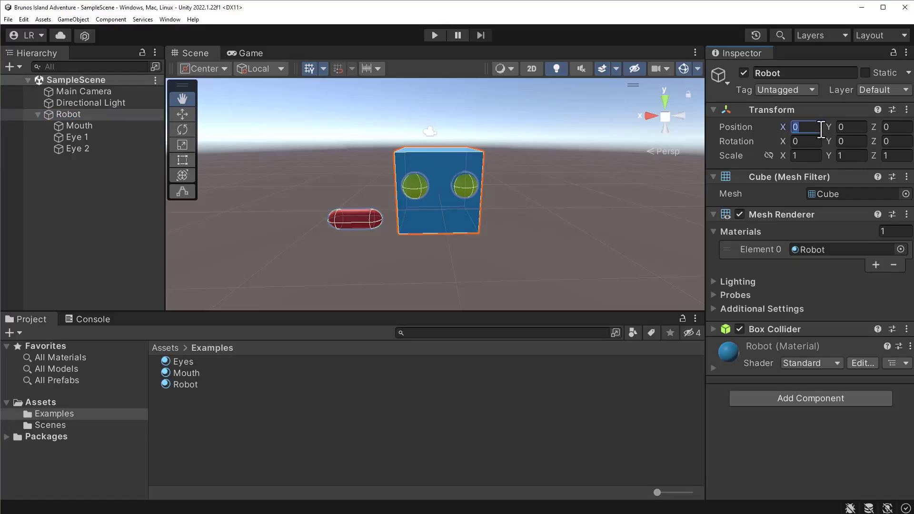
text(1)
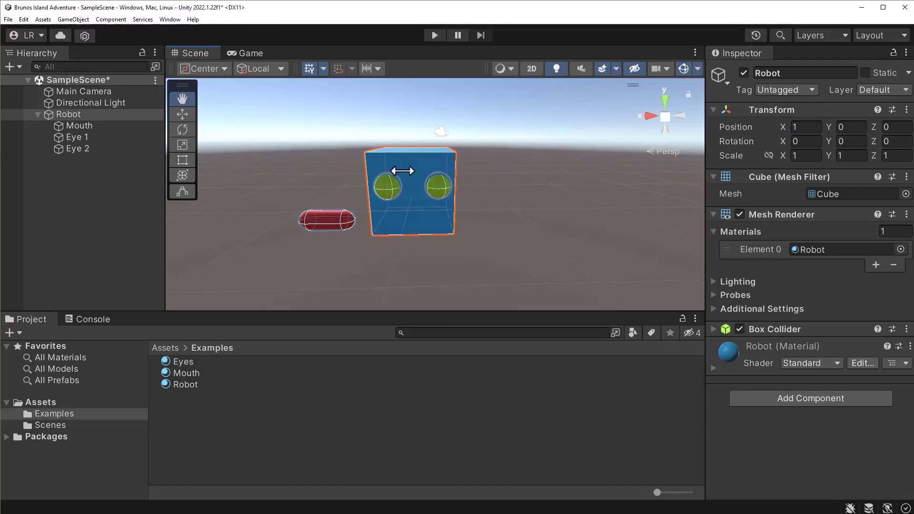
- Inspect the Mouth's Position X, undoing back to -0.04, and recentre on the robot
click(78, 125)
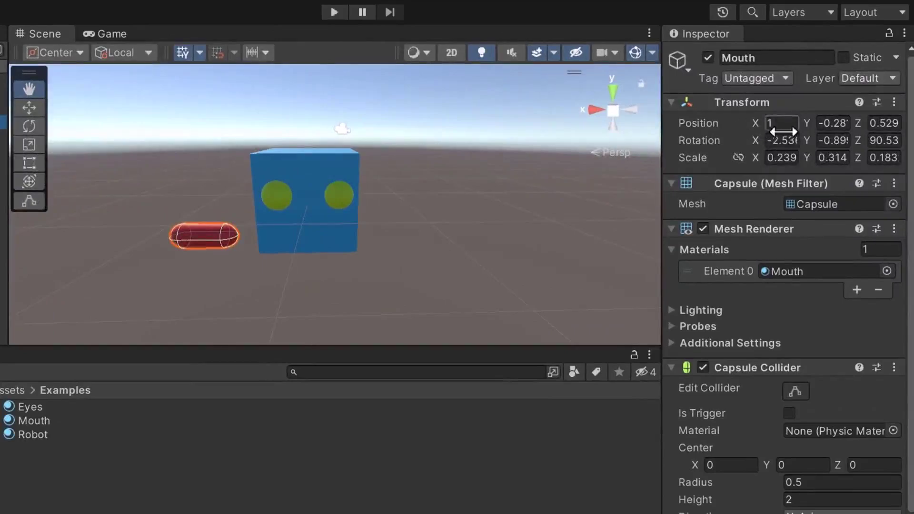
click(780, 123)
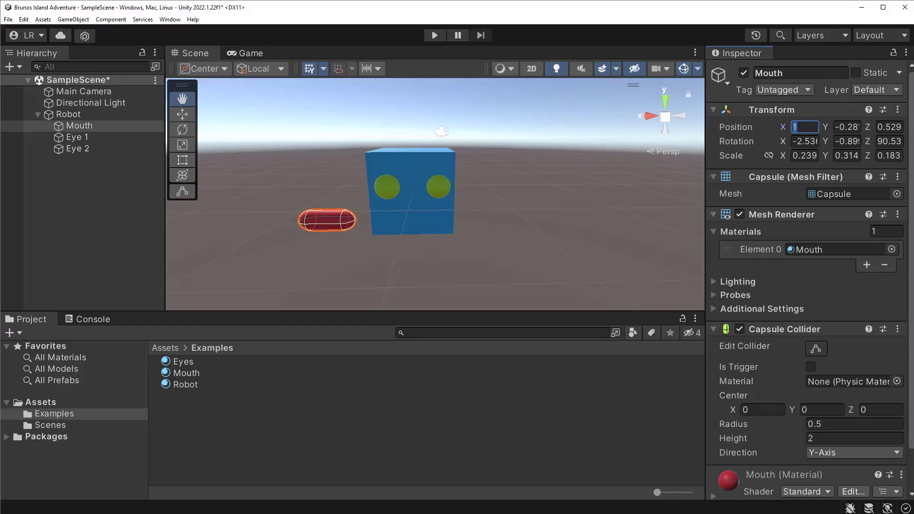
mouse_move(552, 351)
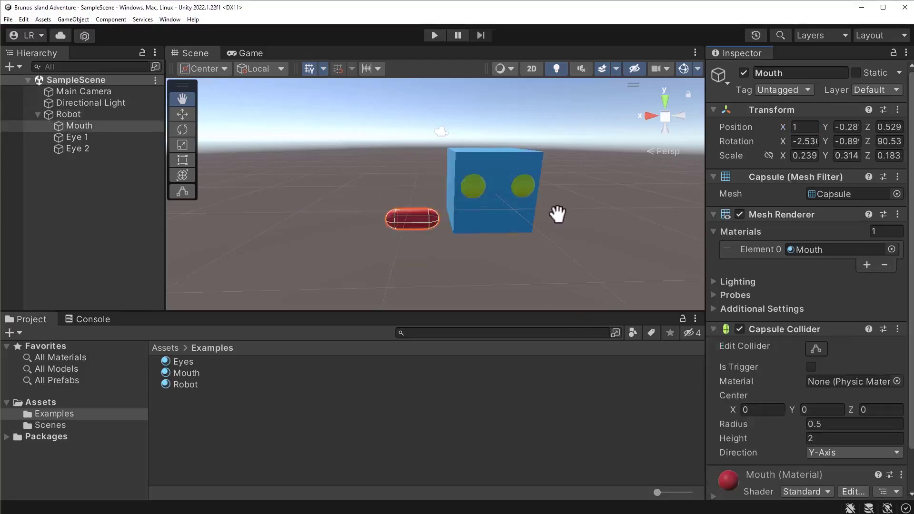
drag(411, 218, 448, 218)
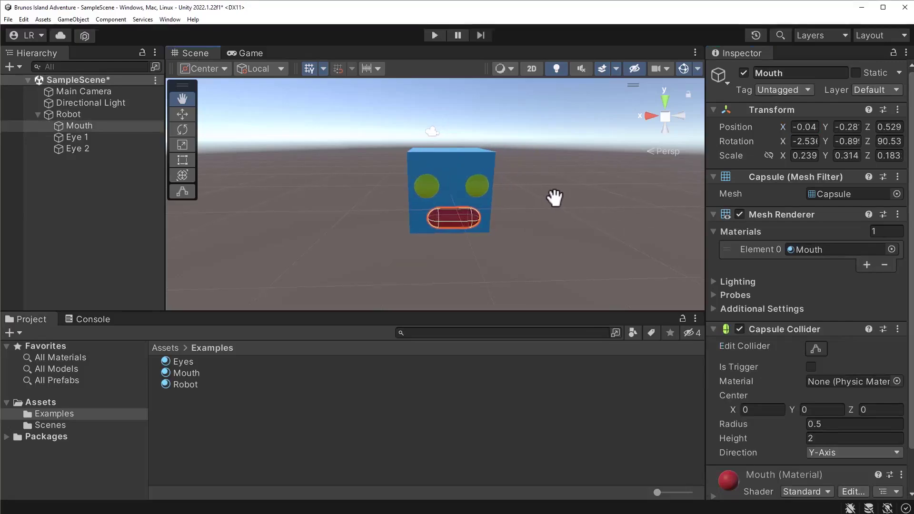